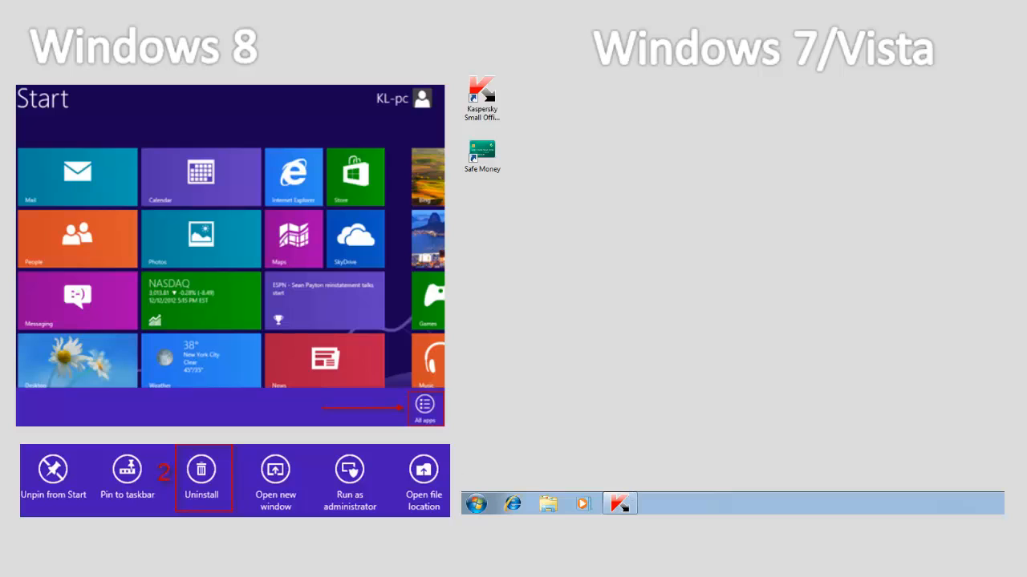
Open the Windows 7 Start menu from the taskbar
{"action": "left_click", "coordinate": [476, 504]}
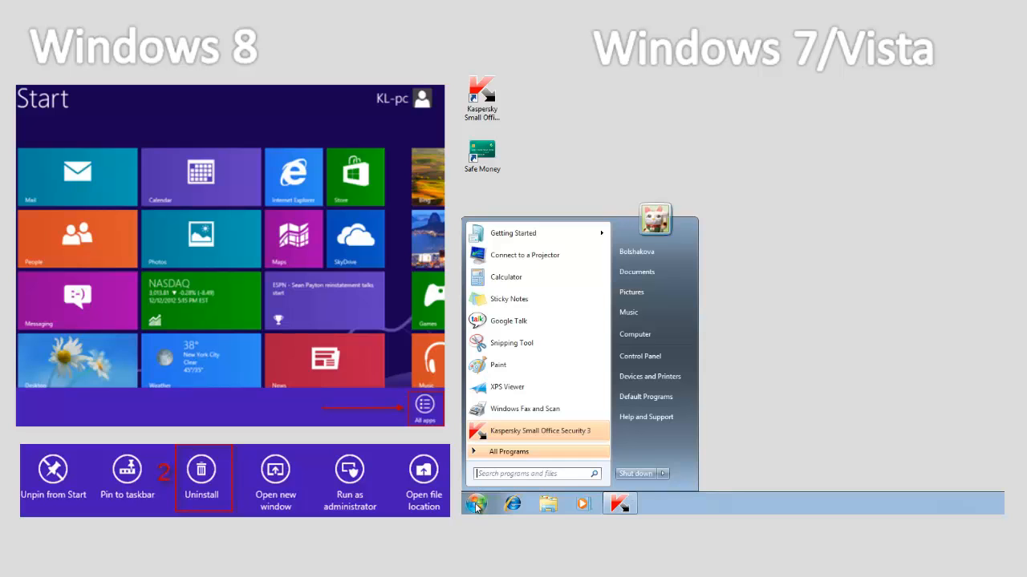
{"action": "mouse_move", "coordinate": [640, 356]}
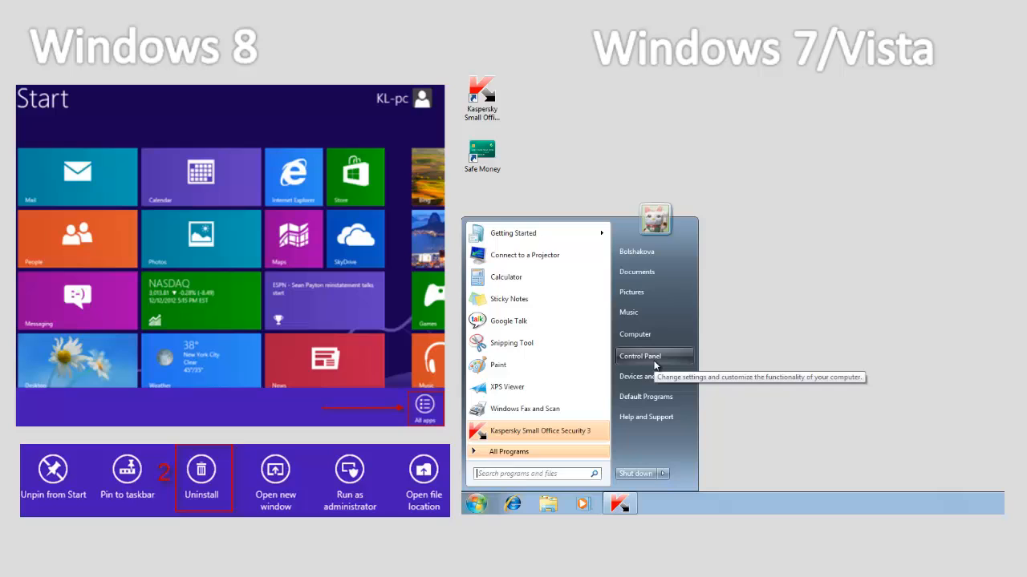
Go to Control Panel and its Programs category page
{"action": "left_click", "coordinate": [639, 356]}
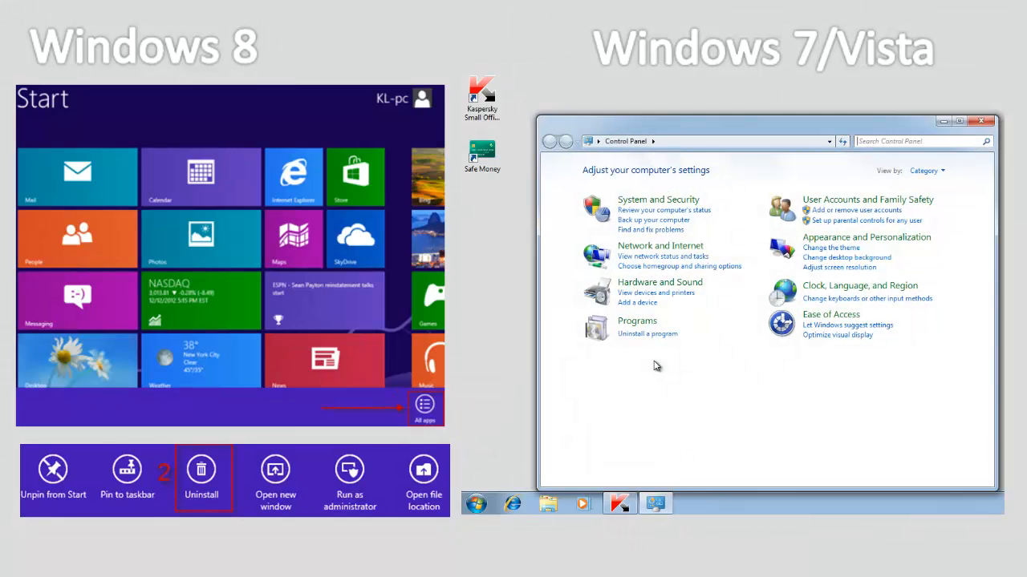
{"action": "mouse_move", "coordinate": [637, 321]}
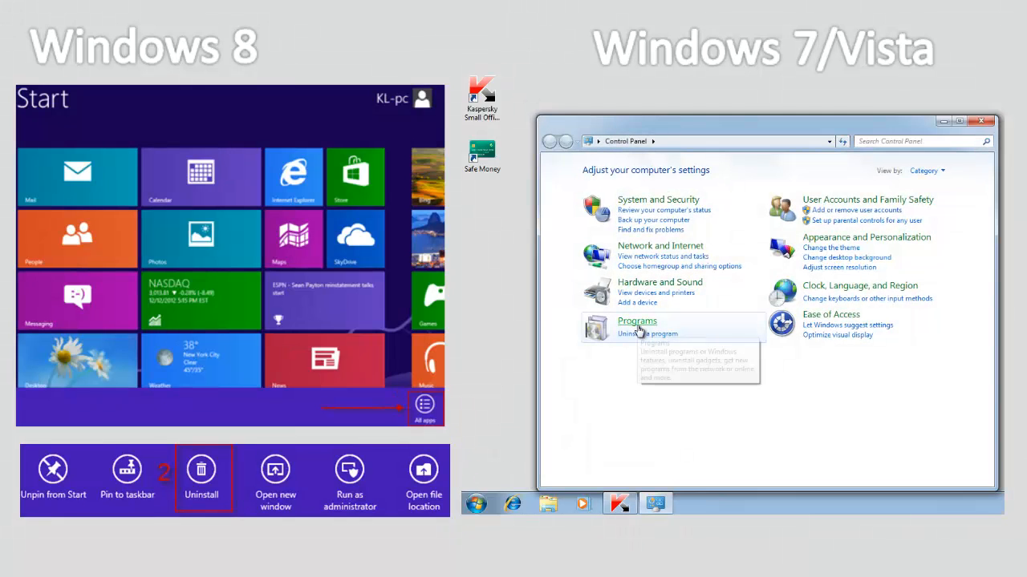
{"action": "left_click", "coordinate": [637, 320]}
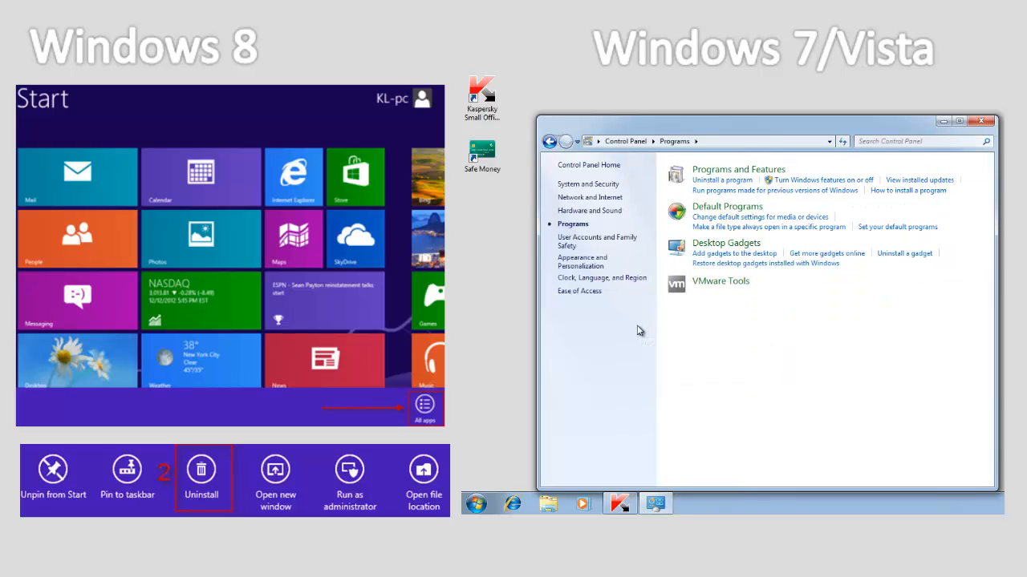
{"action": "mouse_move", "coordinate": [752, 196]}
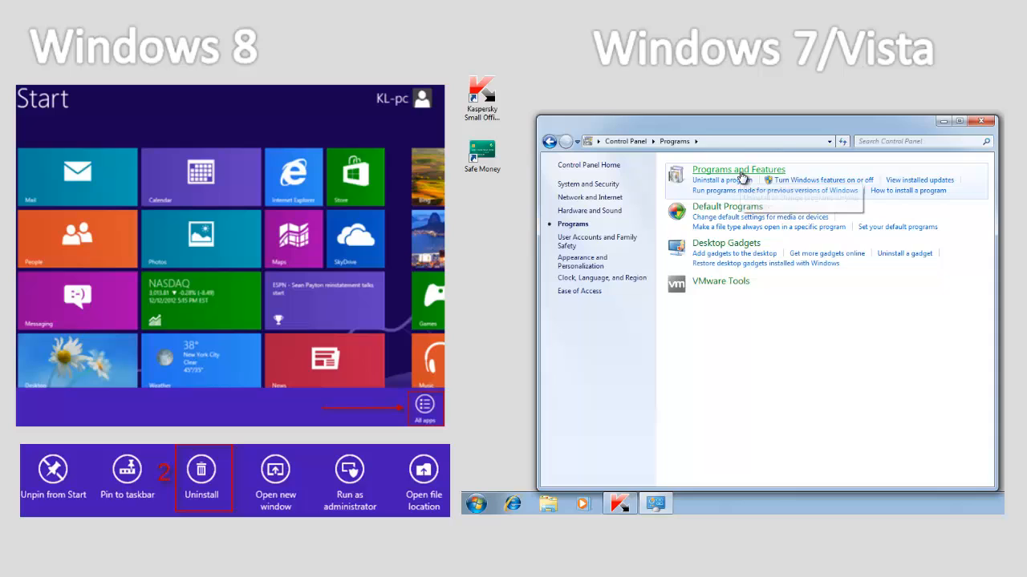
Open Programs and Features and select Kaspersky Small Office Security 3
{"action": "left_click", "coordinate": [737, 169]}
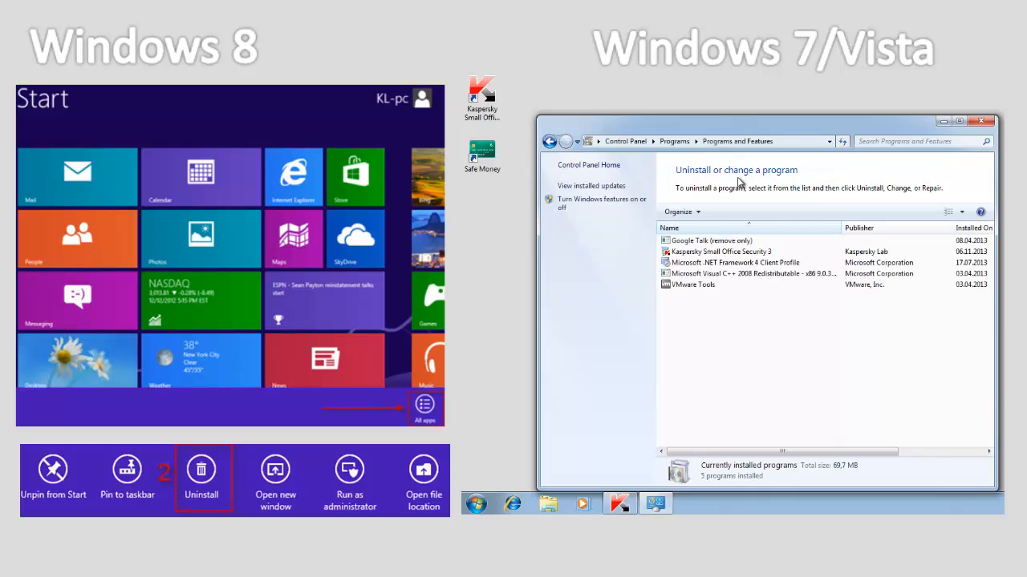
{"action": "left_click", "coordinate": [720, 251]}
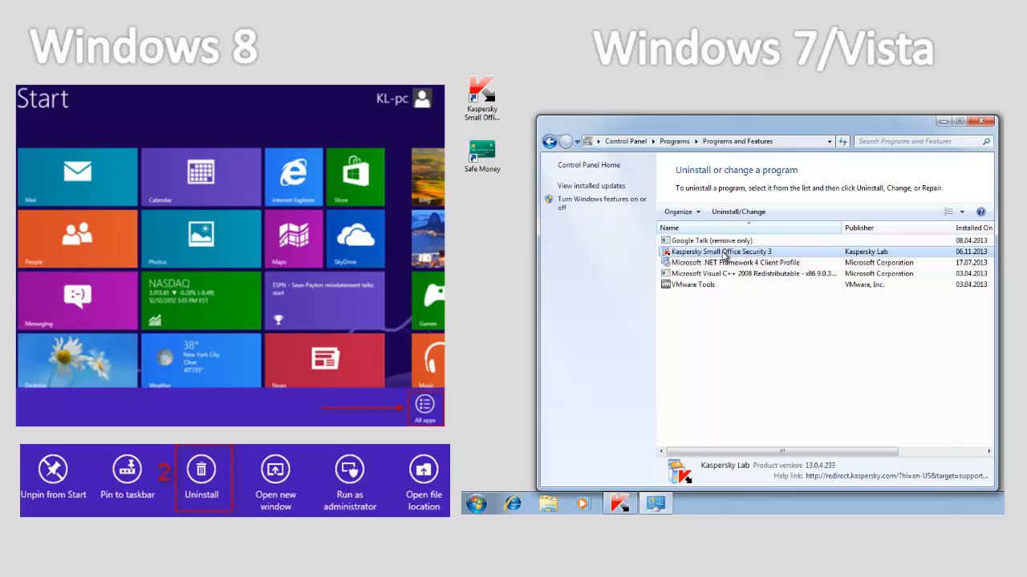
{"action": "mouse_move", "coordinate": [737, 212]}
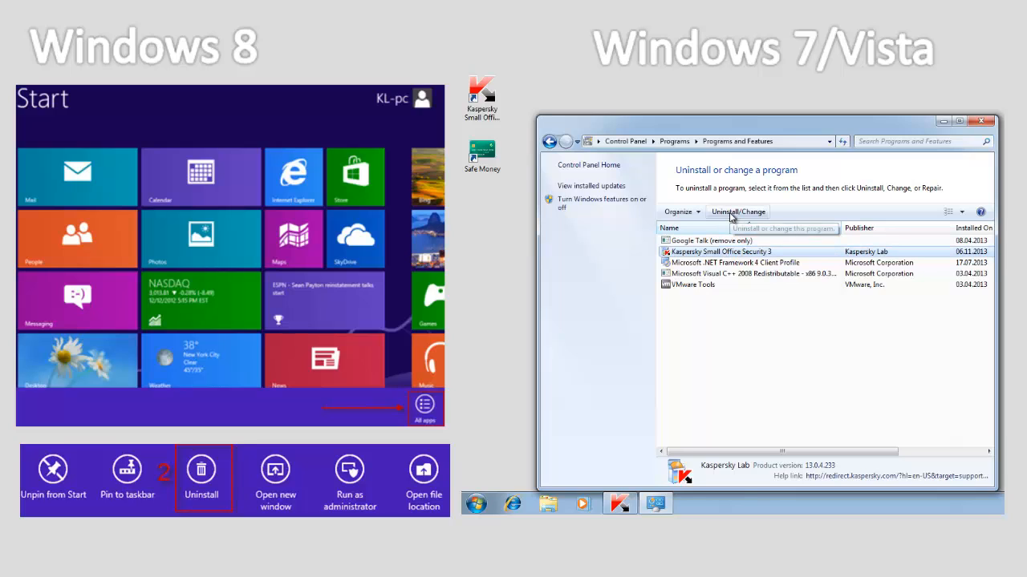